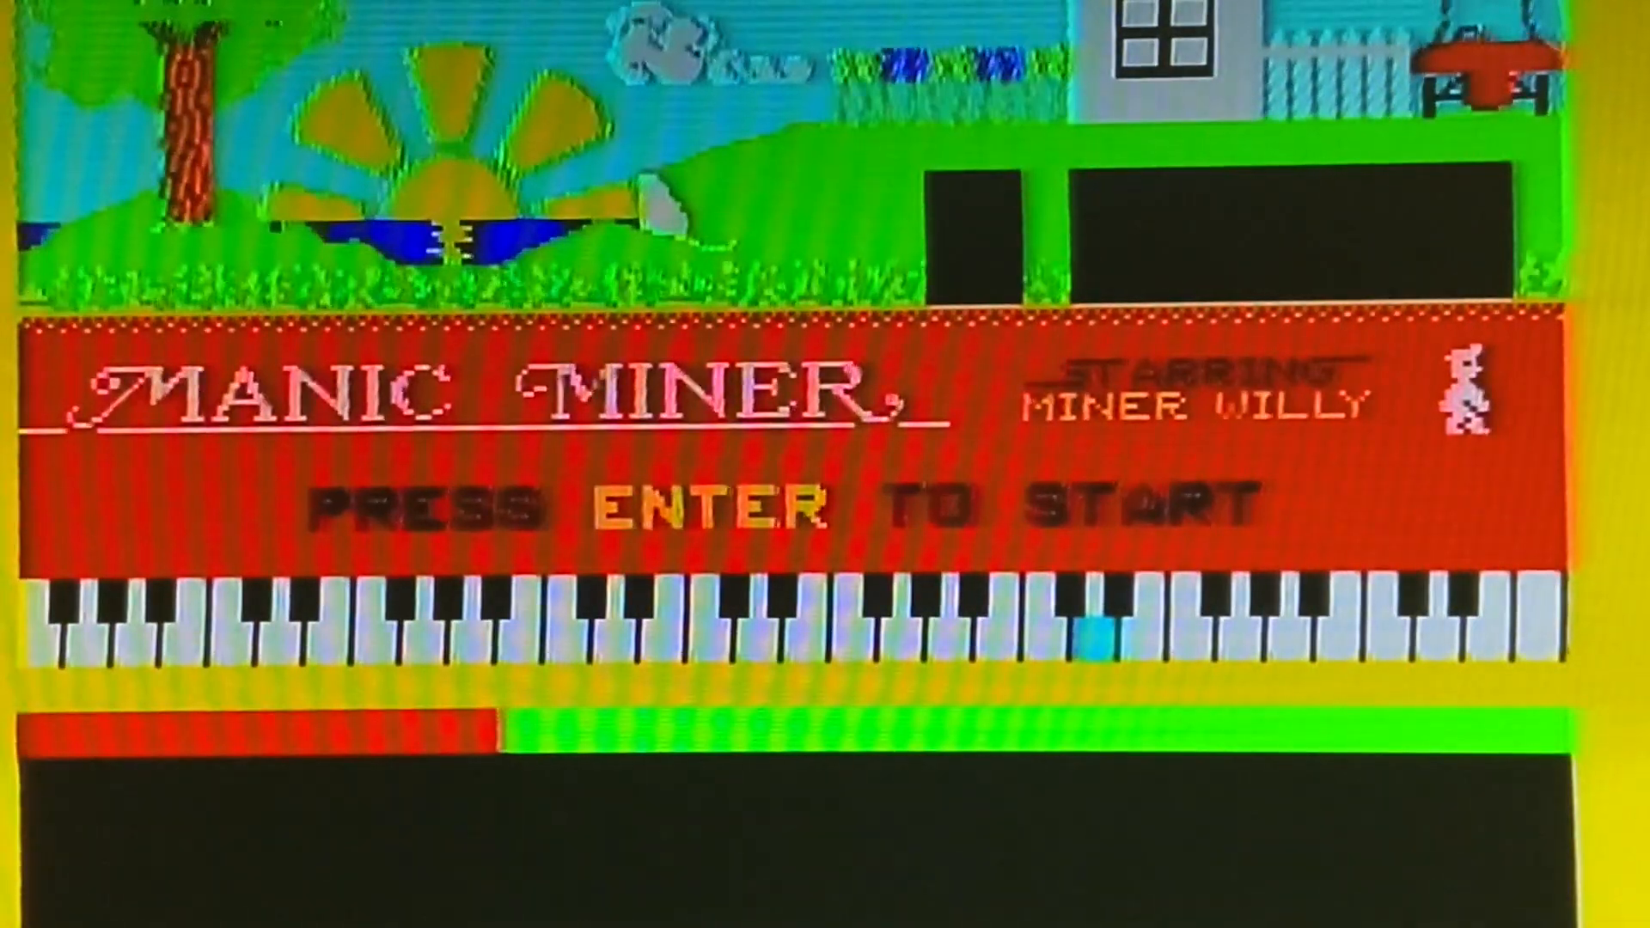
- Leave the Manic Miner title screen to begin Central Cavern with score zero
{"action": "key", "text": "enter"}
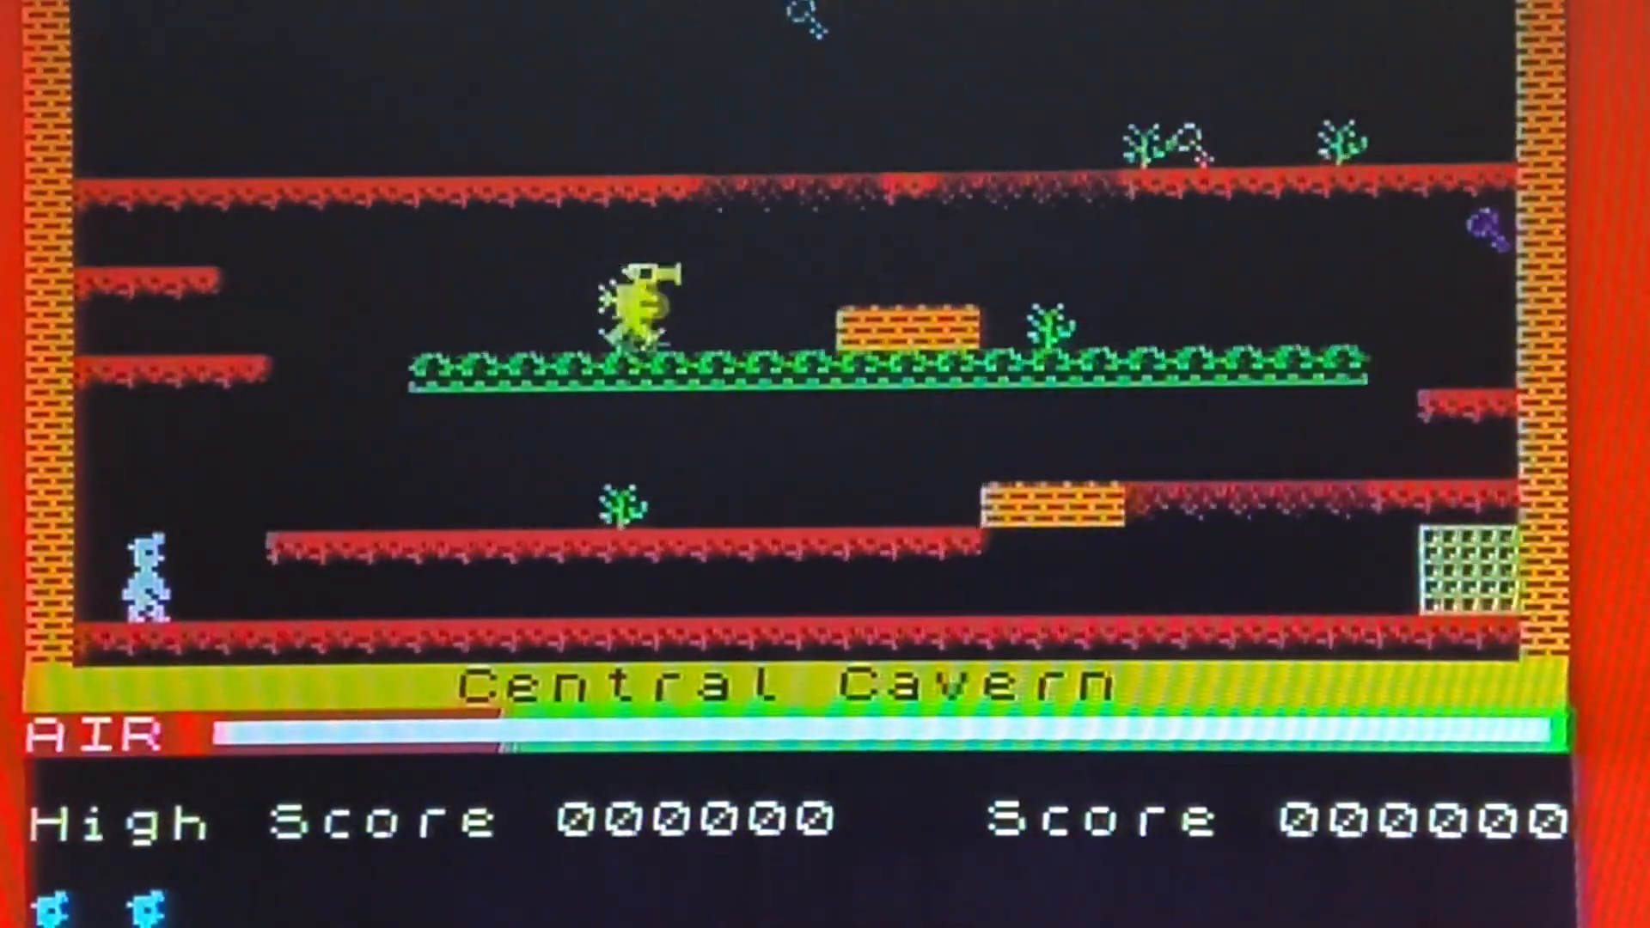